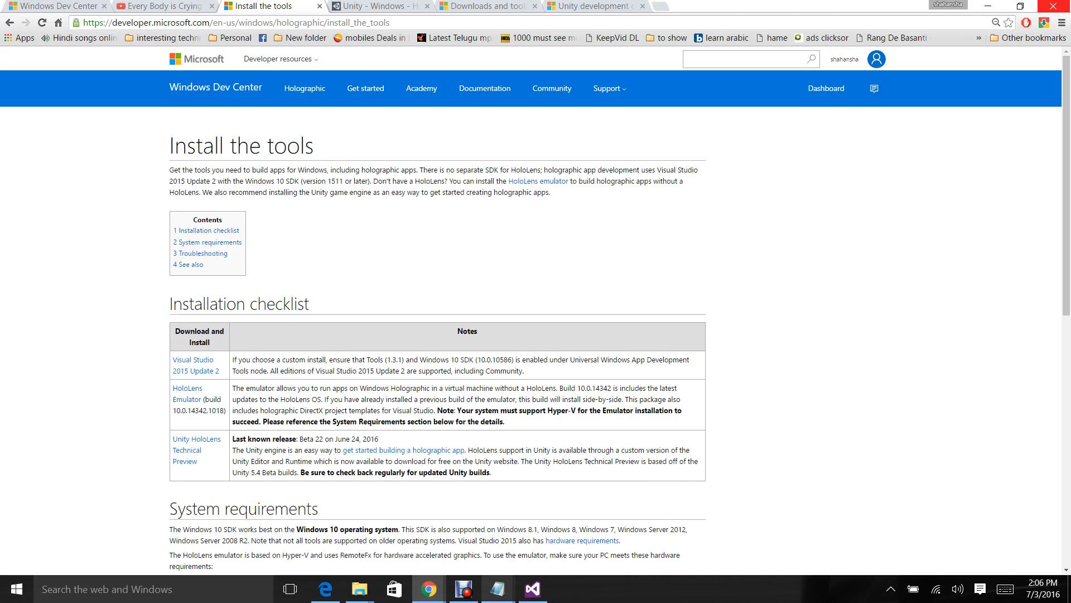
Start a blank Notepad note with 'VS 2015' as the first requirement
click(494, 586)
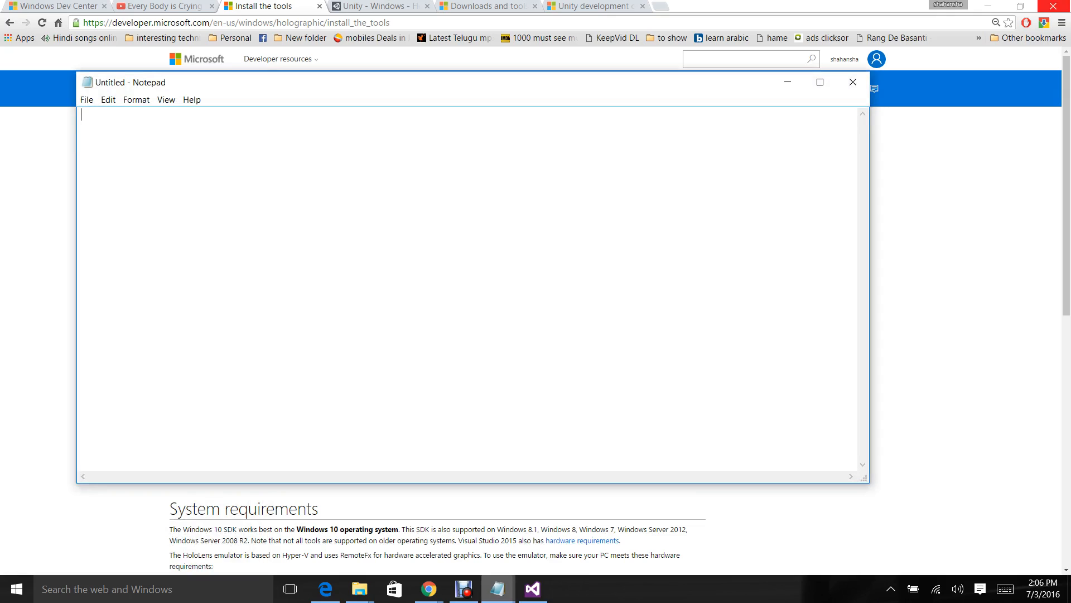
text(VS)
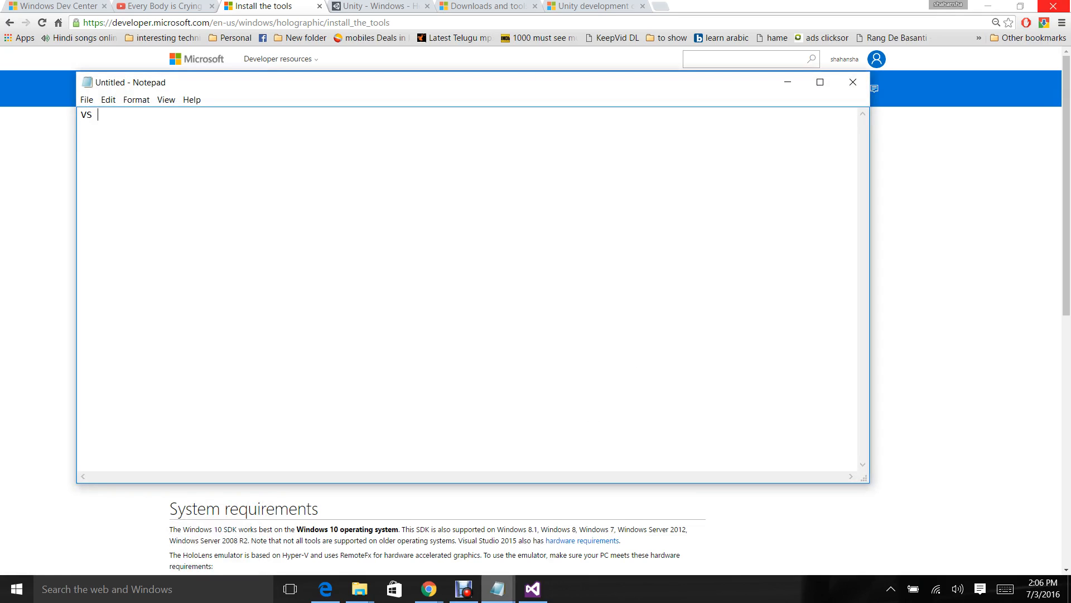
text(2015)
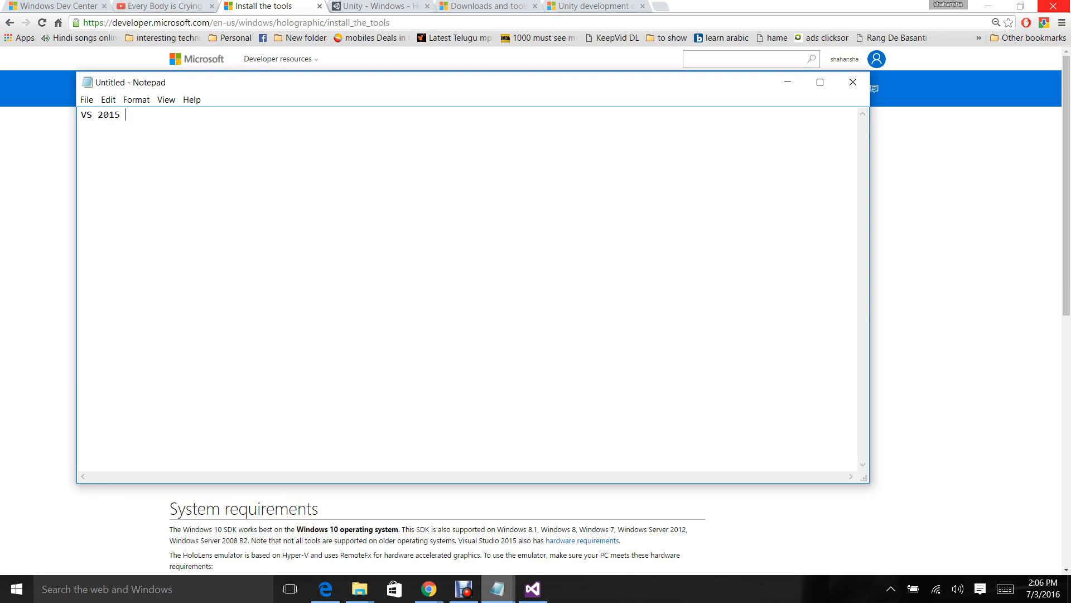
mouse_move(492, 585)
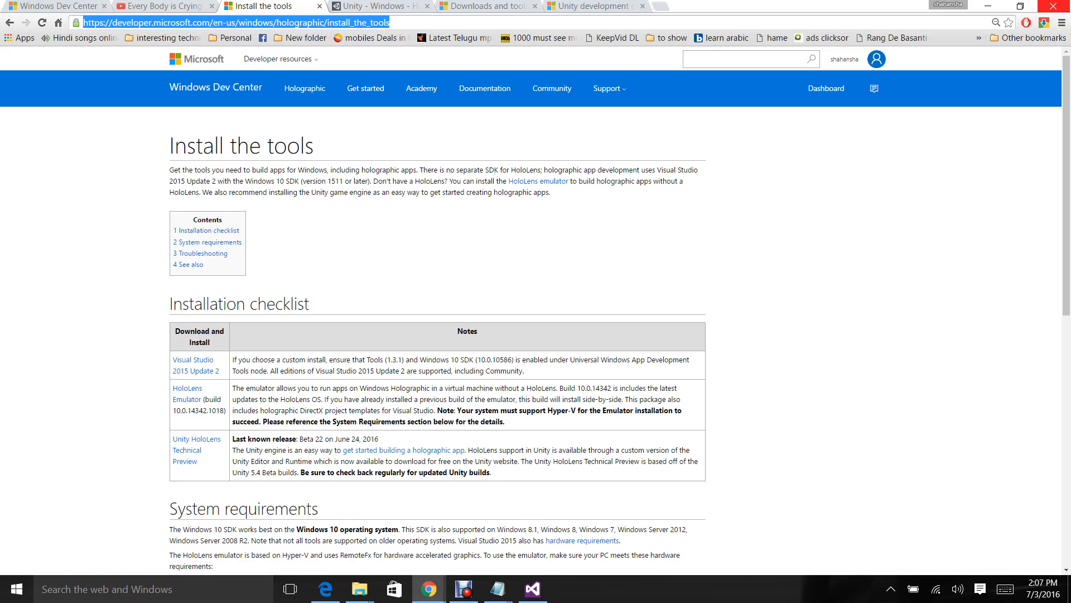
mouse_move(192, 365)
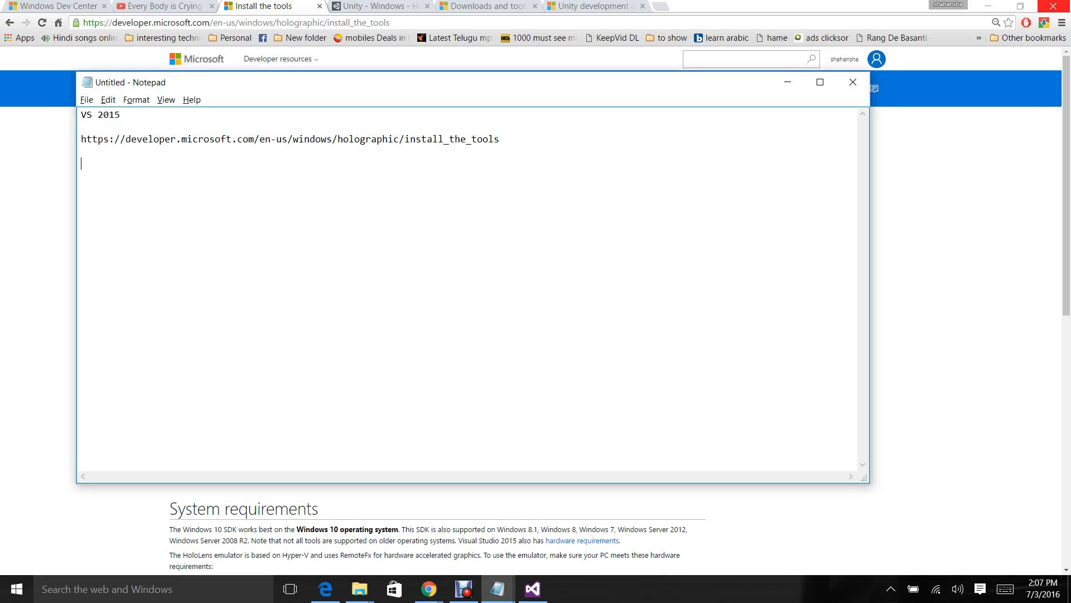
Add 'WIns 10 Pro 64 bit' and 'Hyper-V' lines to the requirements list
text(WIns 10 Pro 64 bit)
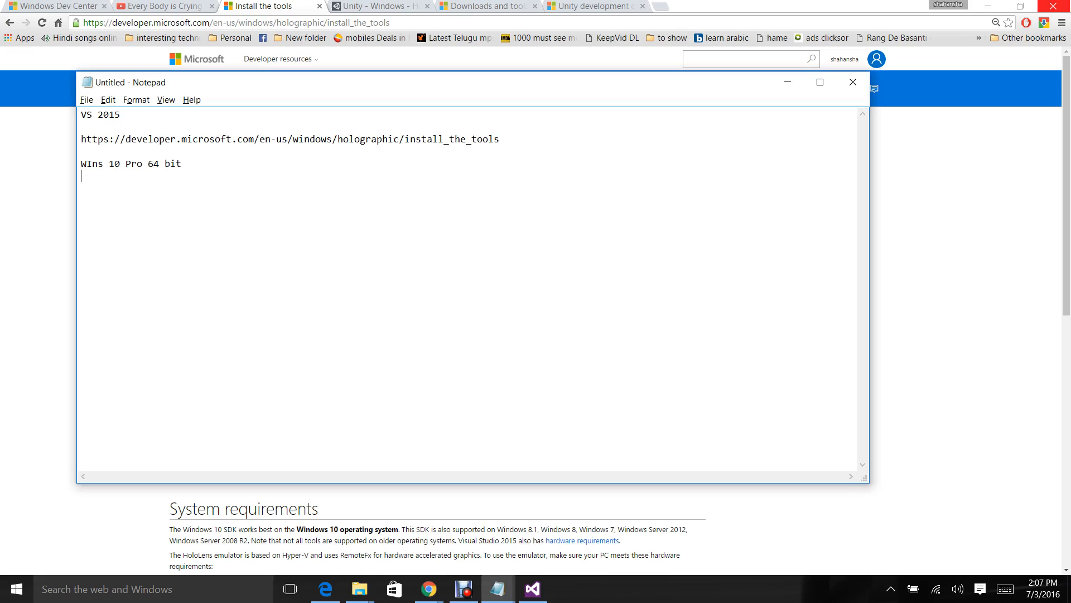
text(H)
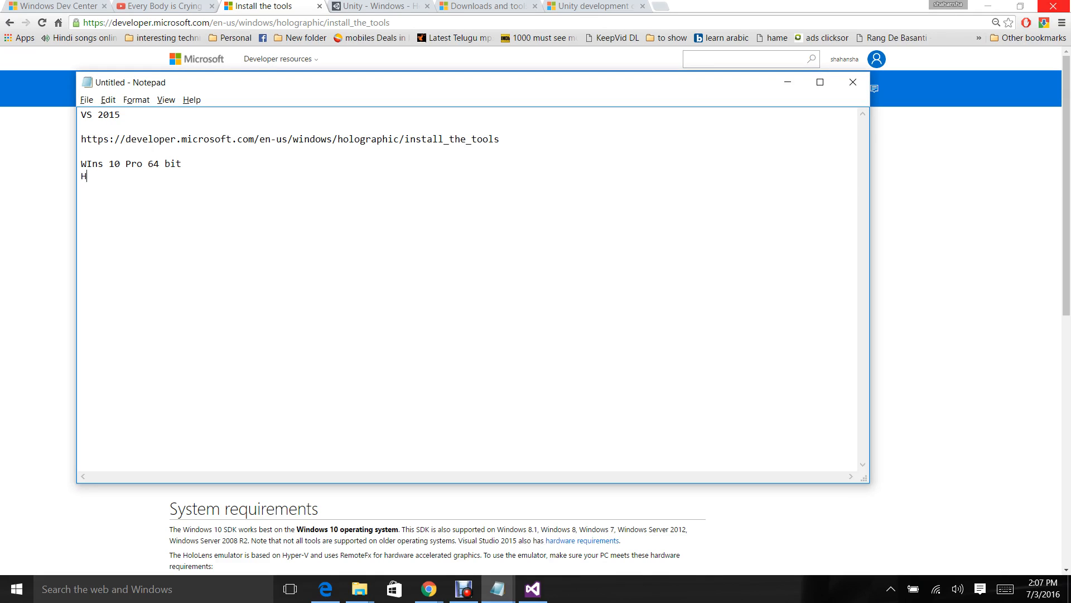
text(yper-V)
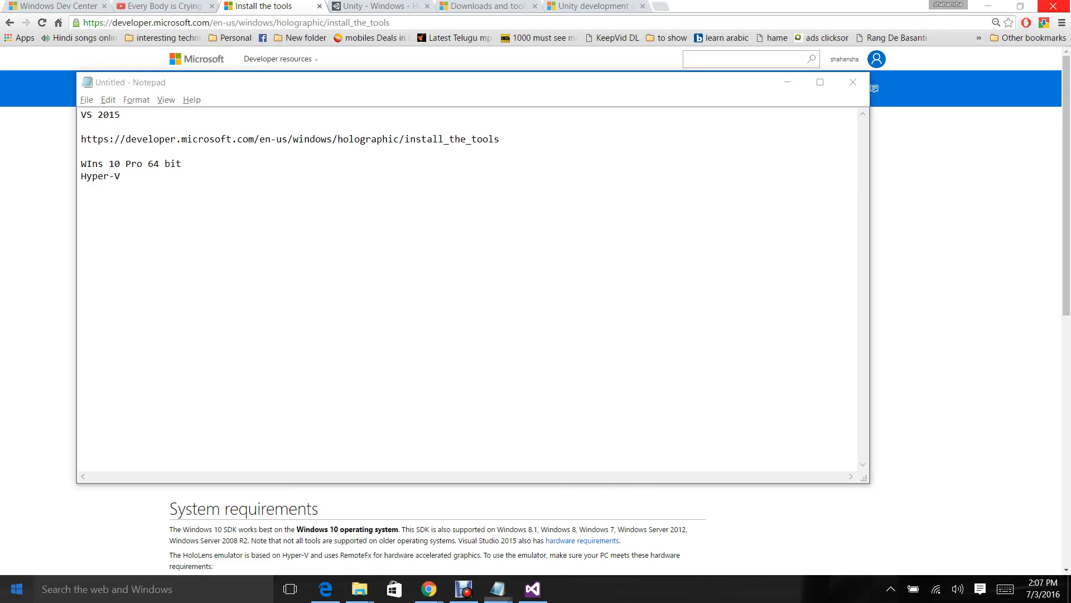
click(21, 589)
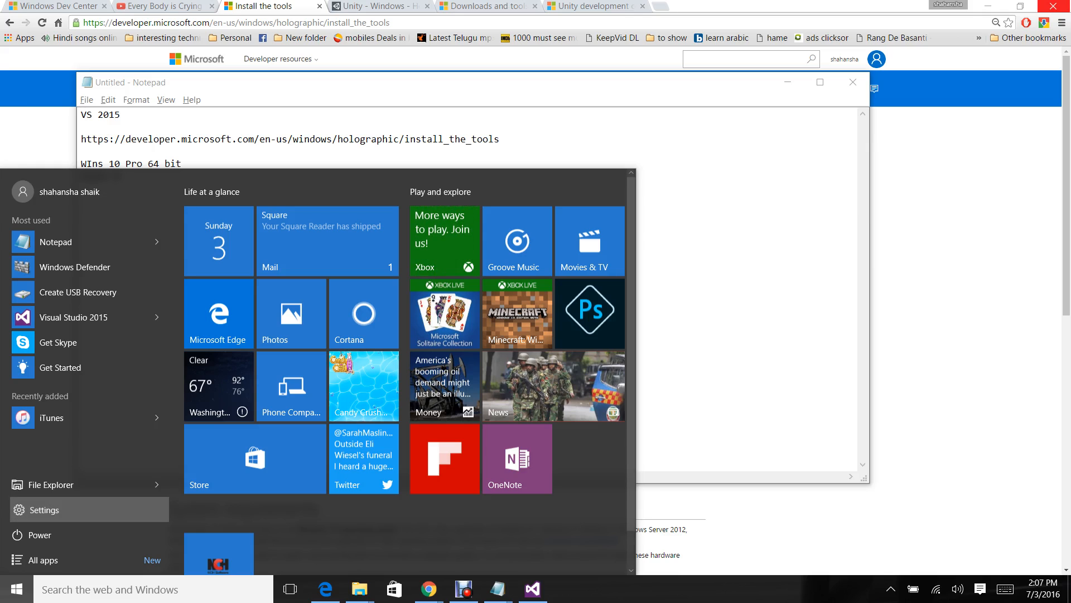
Open Windows Settings at the For developers page with Developer mode selected
click(44, 509)
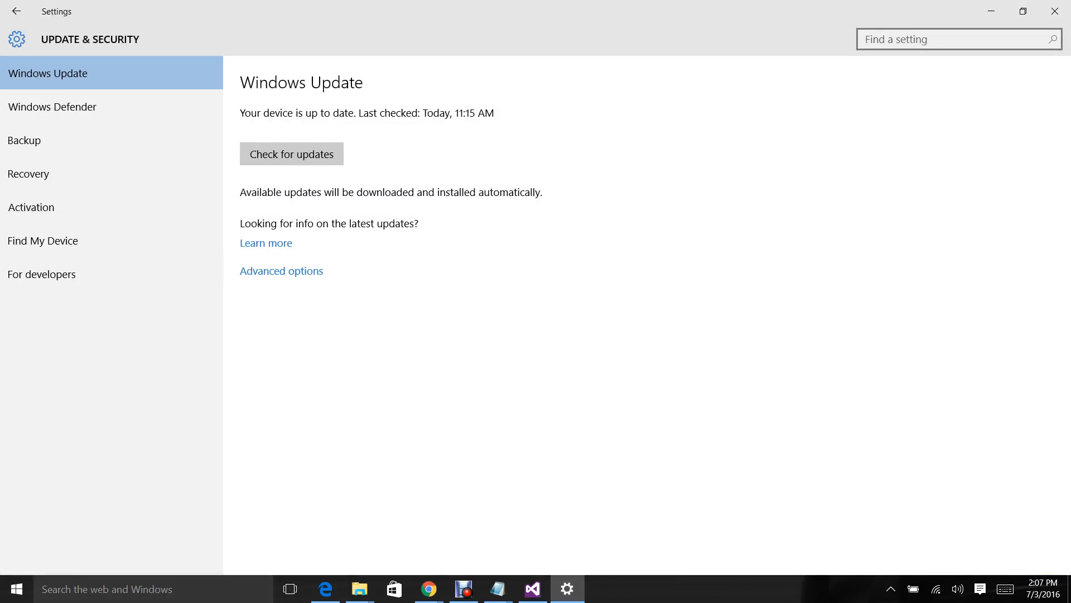
mouse_move(41, 273)
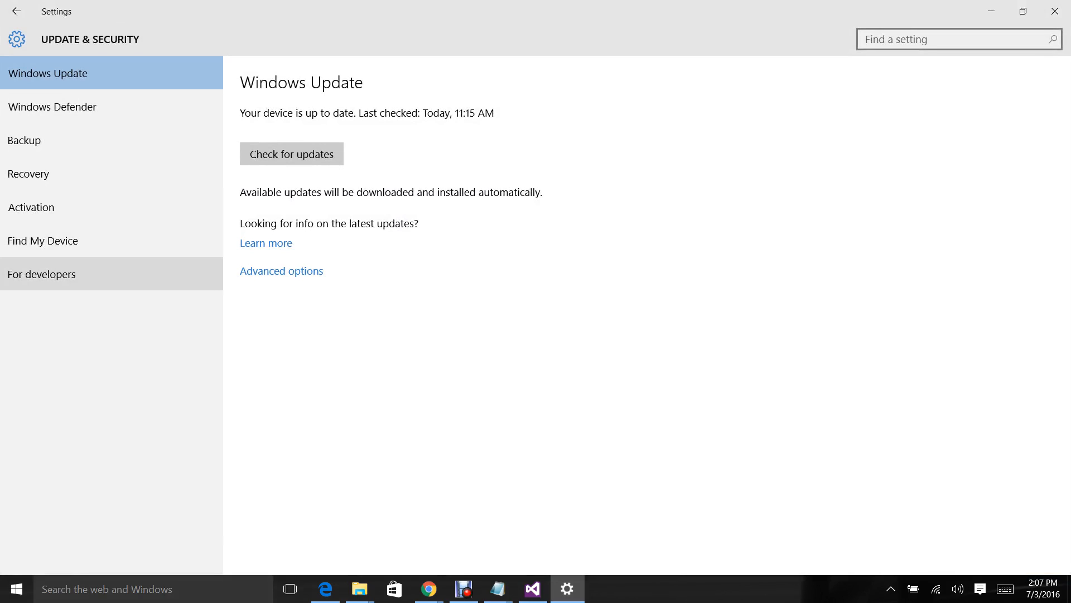
click(41, 273)
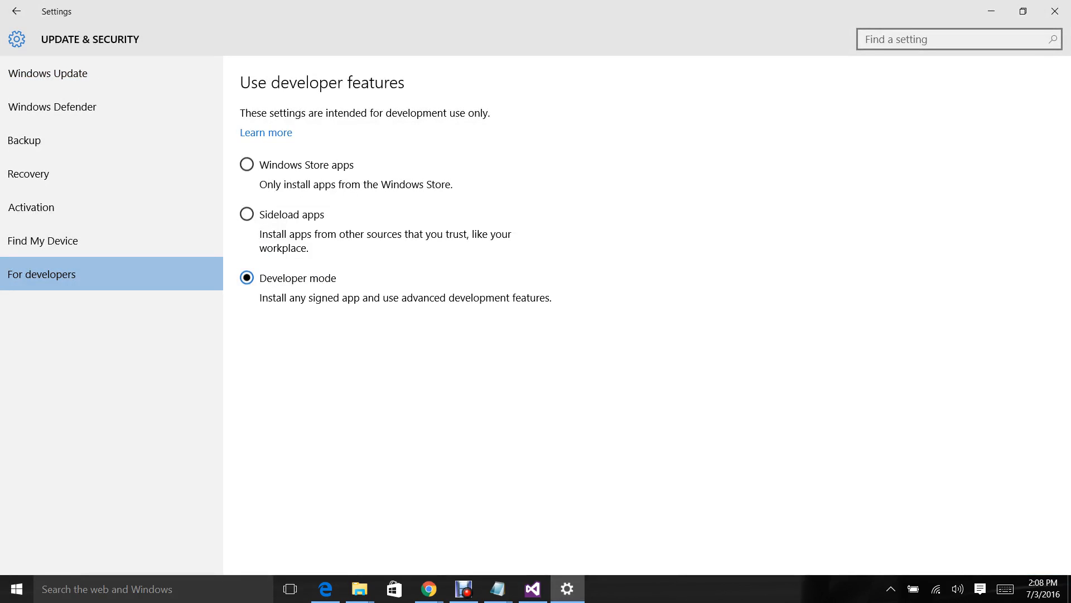
mouse_move(42, 241)
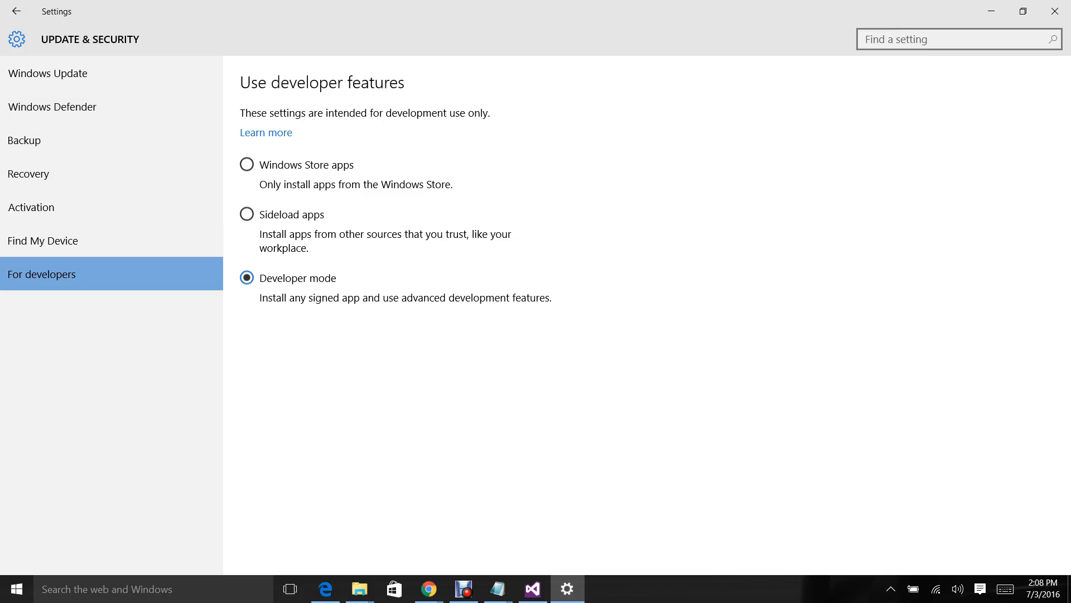
mouse_move(1057, 10)
text(control)
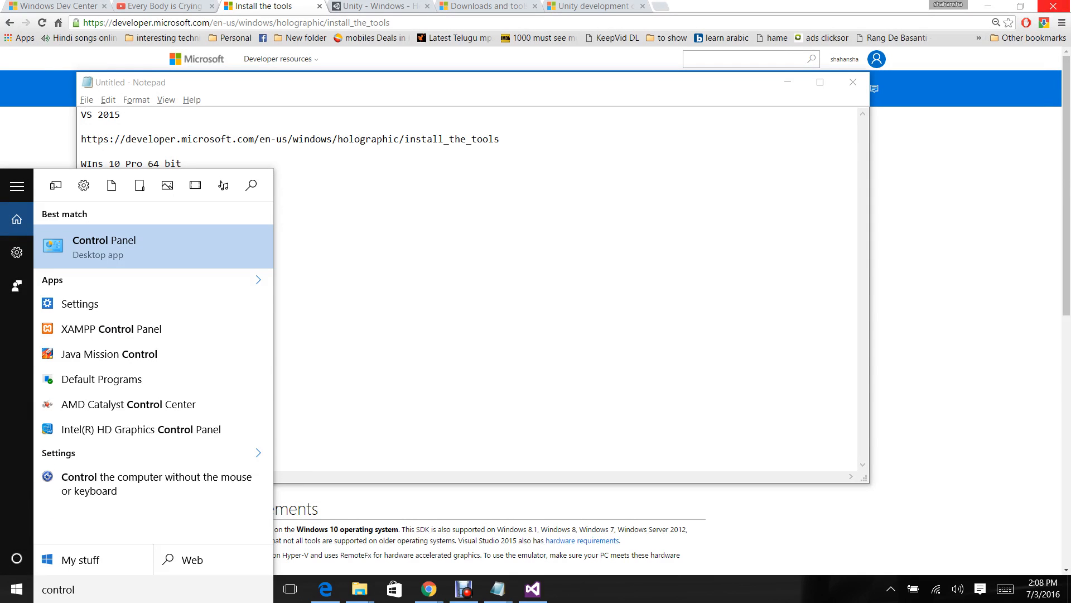
Launch Control Panel, open Programs, and choose 'Turn Windows features on or off'
click(104, 240)
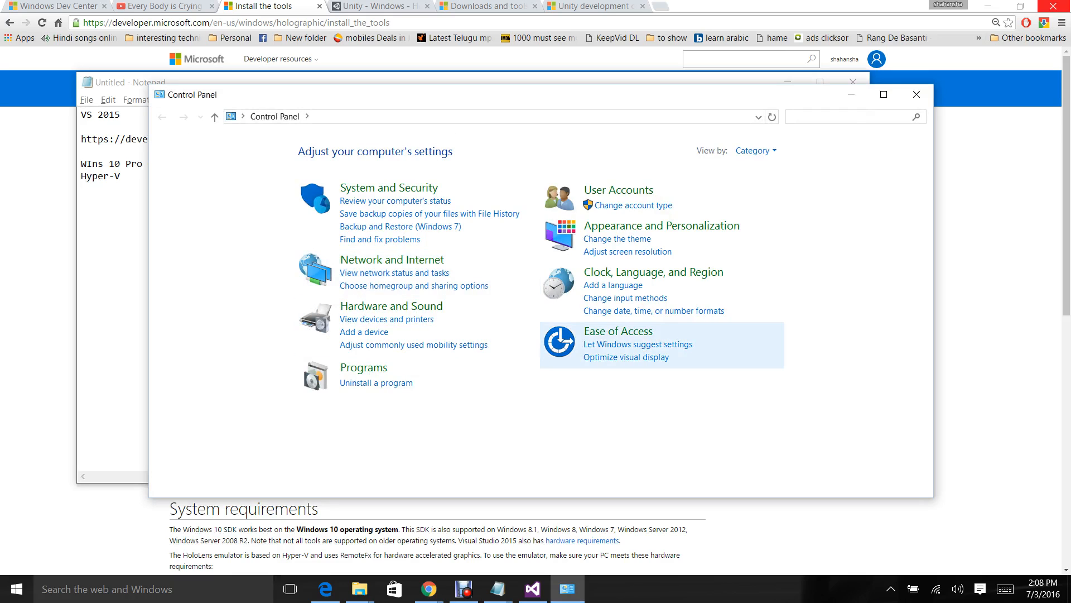
click(364, 367)
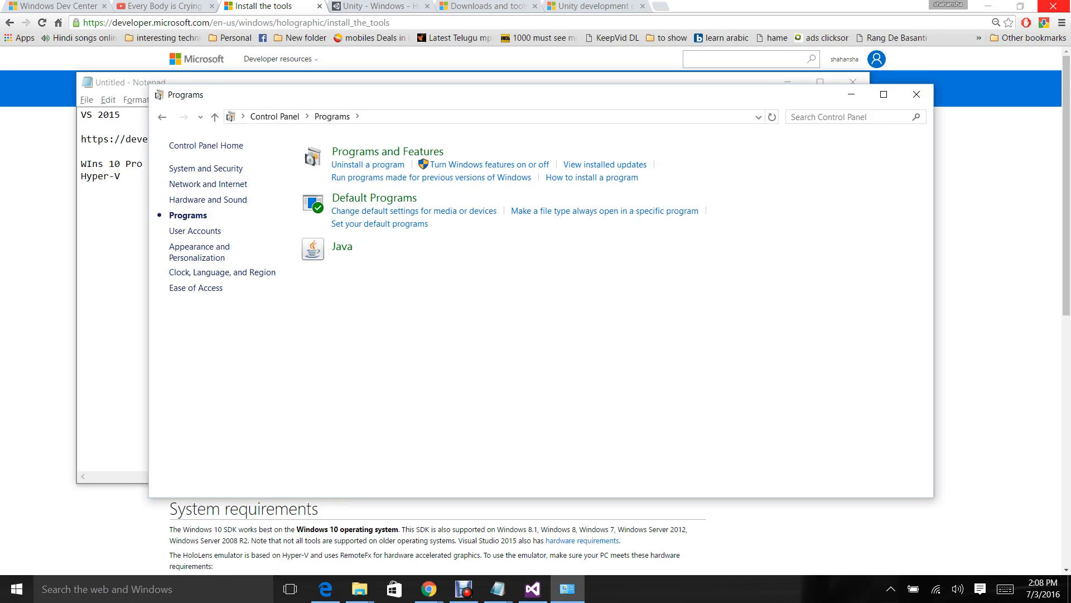
mouse_move(489, 164)
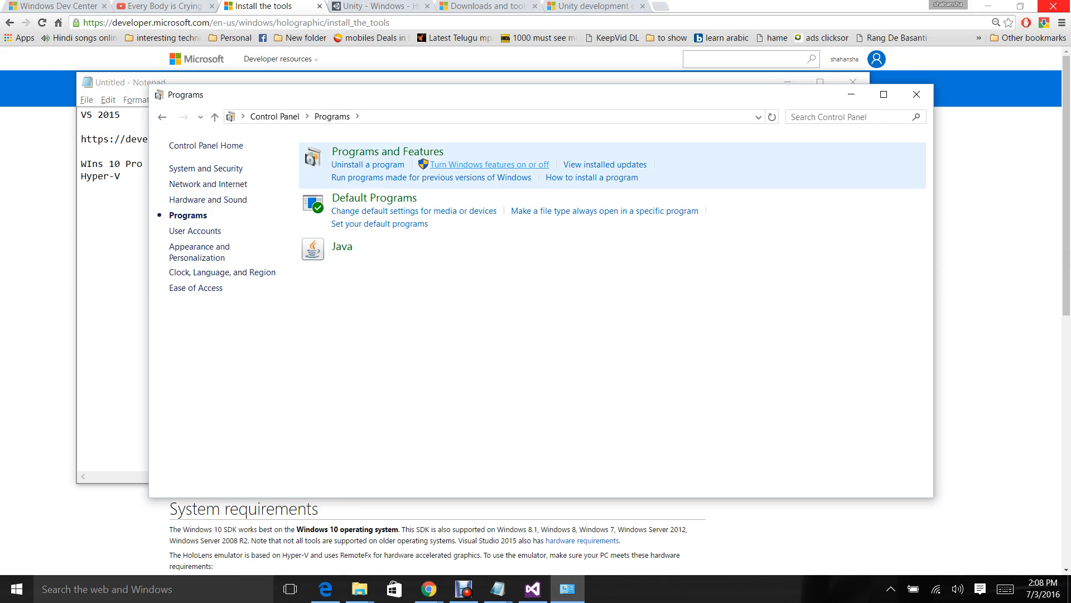
click(123, 83)
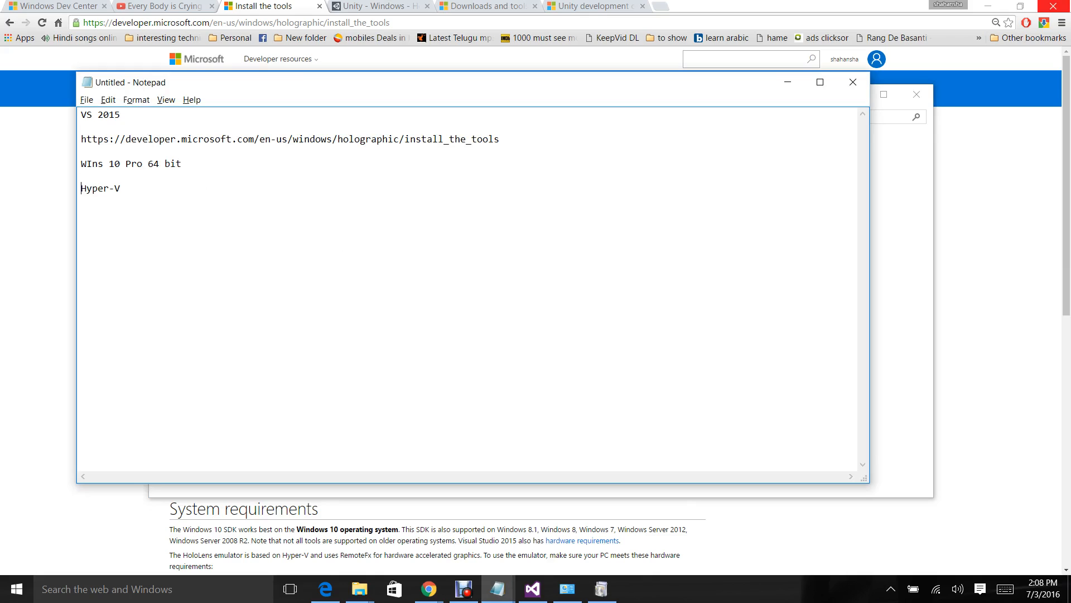
Note that Developer mode must be on in settings and Hyper-V on in Windows features
text(D)
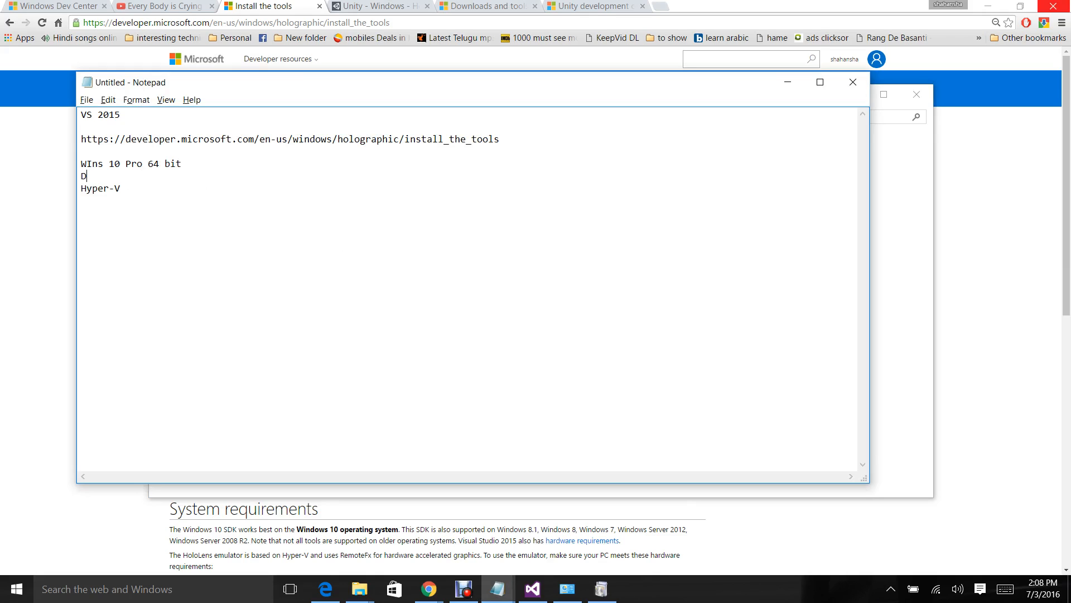
text(eveloper)
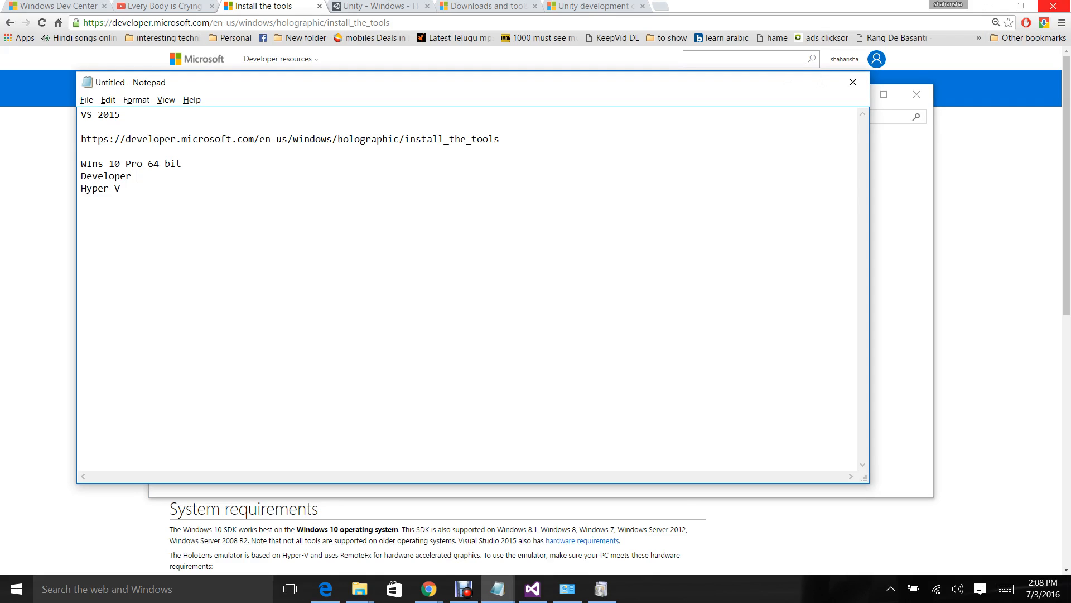
text(mode in settings s)
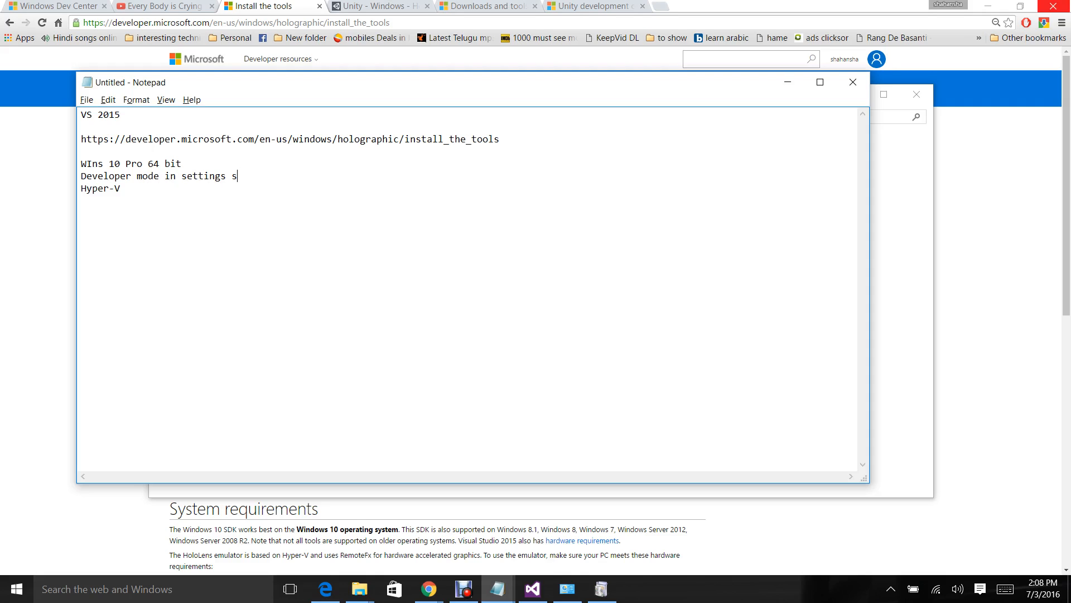
text(hould be on)
click(207, 188)
text( in)
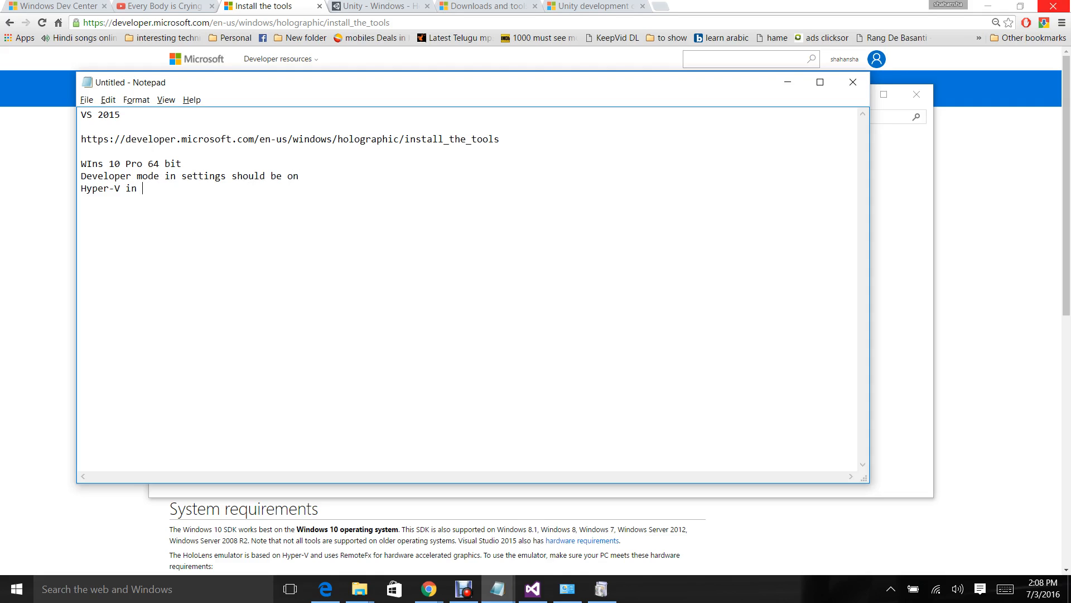
text(windows fea)
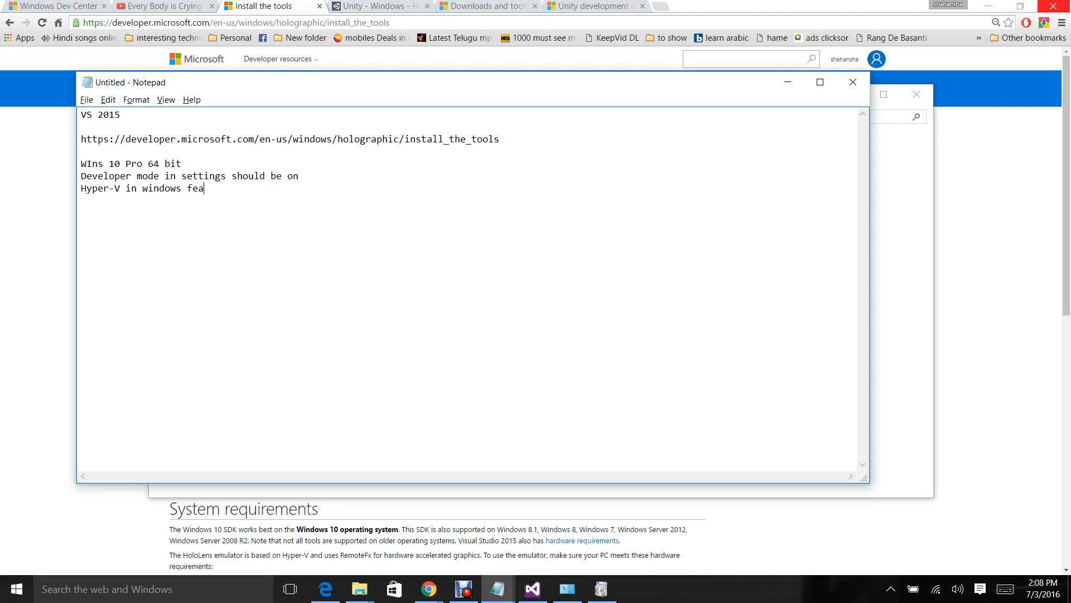
text(tures should be on)
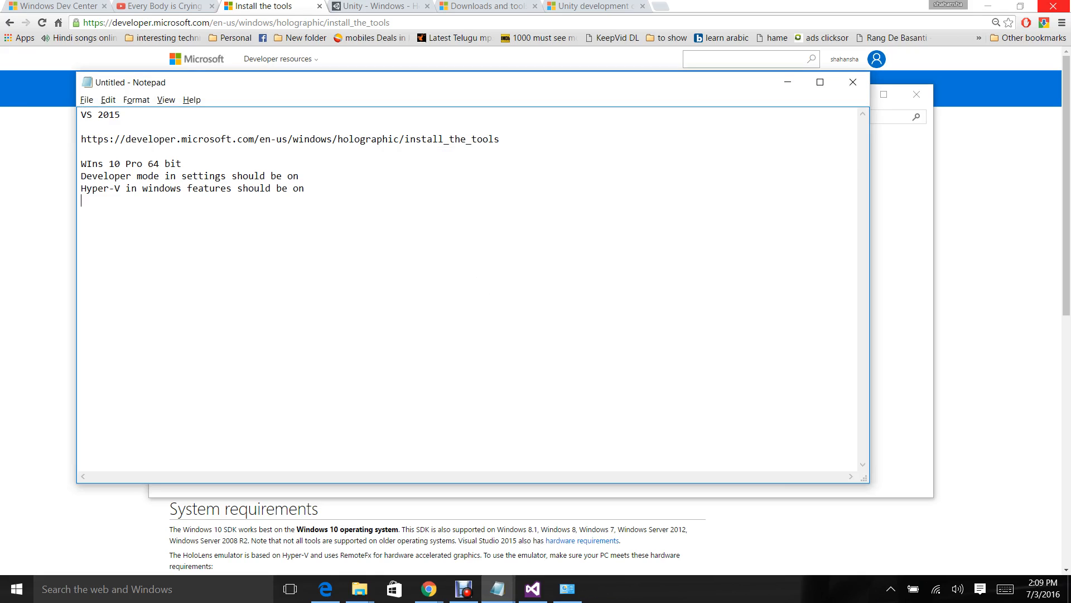
Add the line 'Virtualizion in bios' to the requirements
text(Virtualizi)
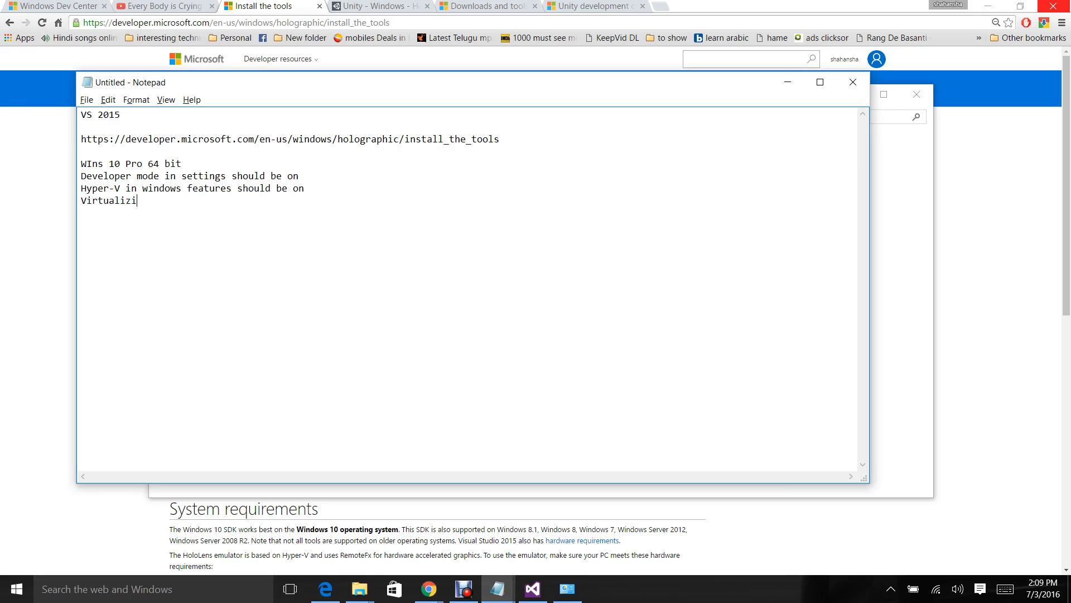
text(on in bi)
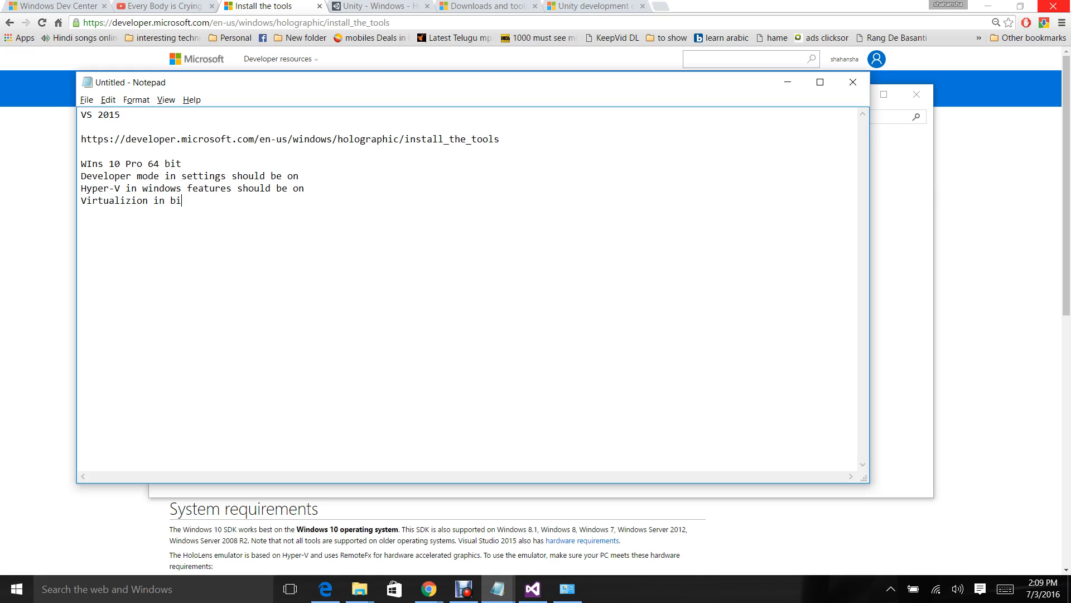
text(os)
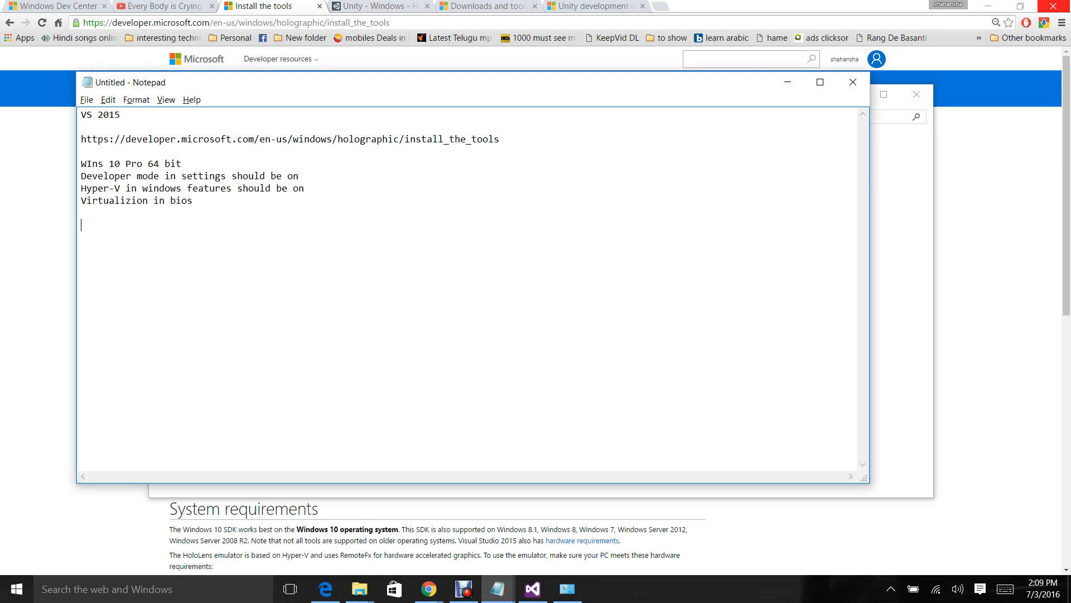
Type '1. Install VS 2015 U2' and '2. Install the emulator' as numbered steps
text(Install)
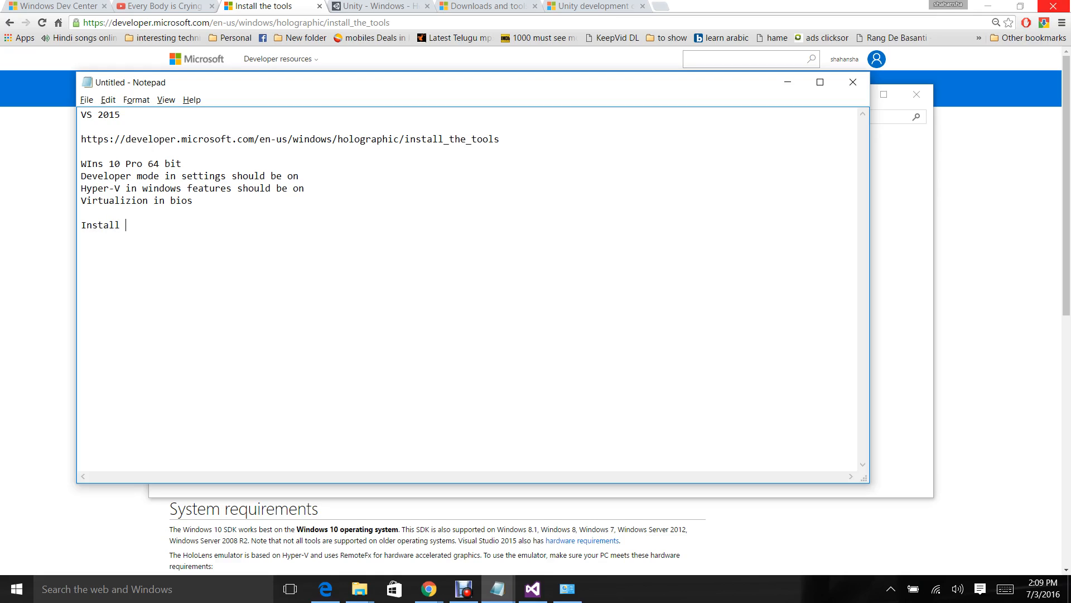
text(VS)
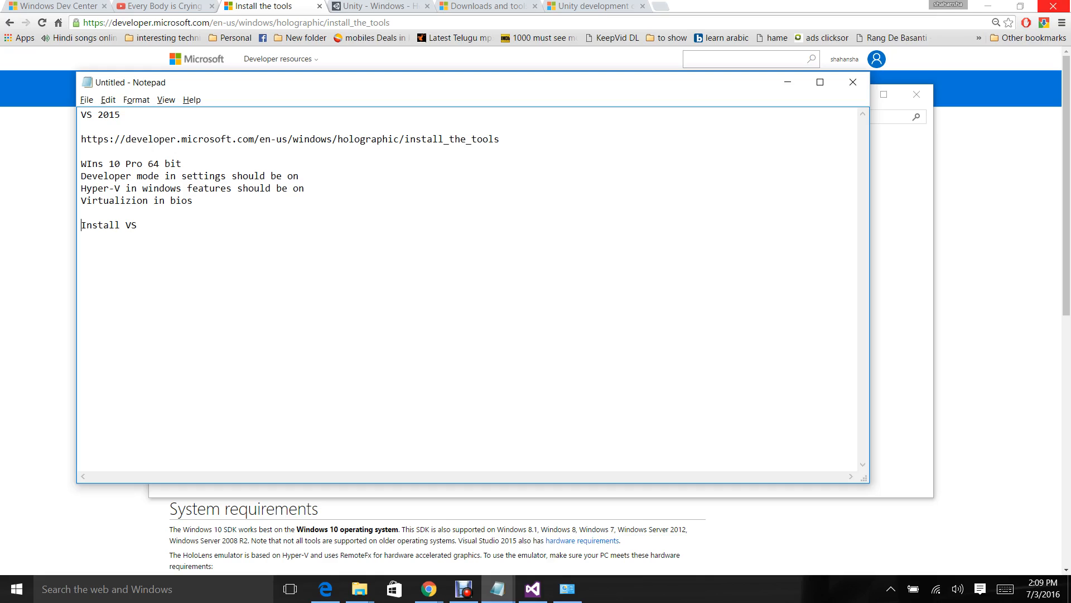
text(1.)
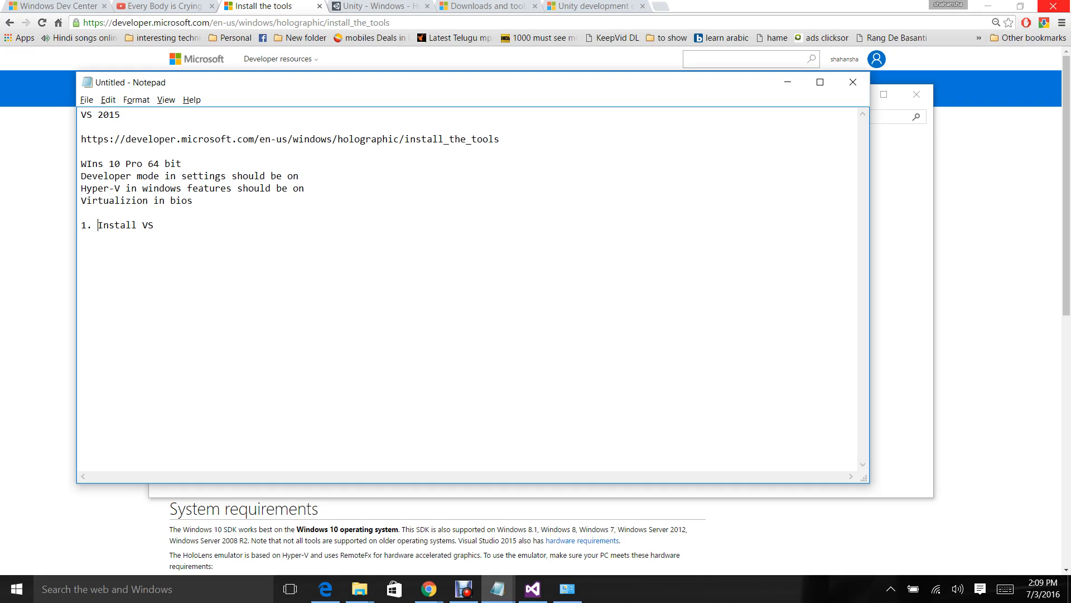
text(201)
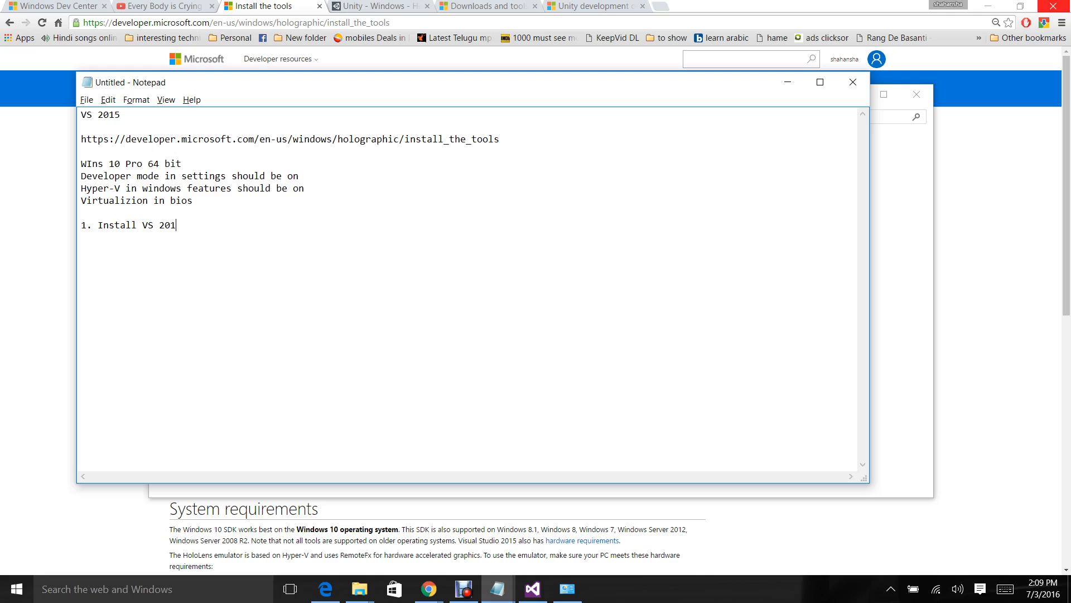
text(5 U2)
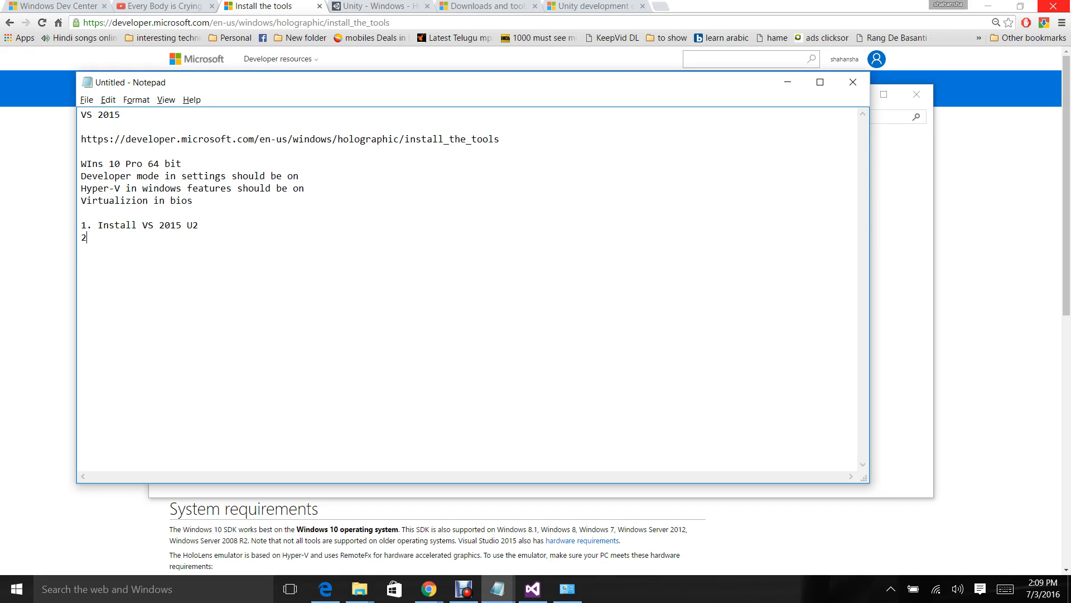
text(. Install the emul)
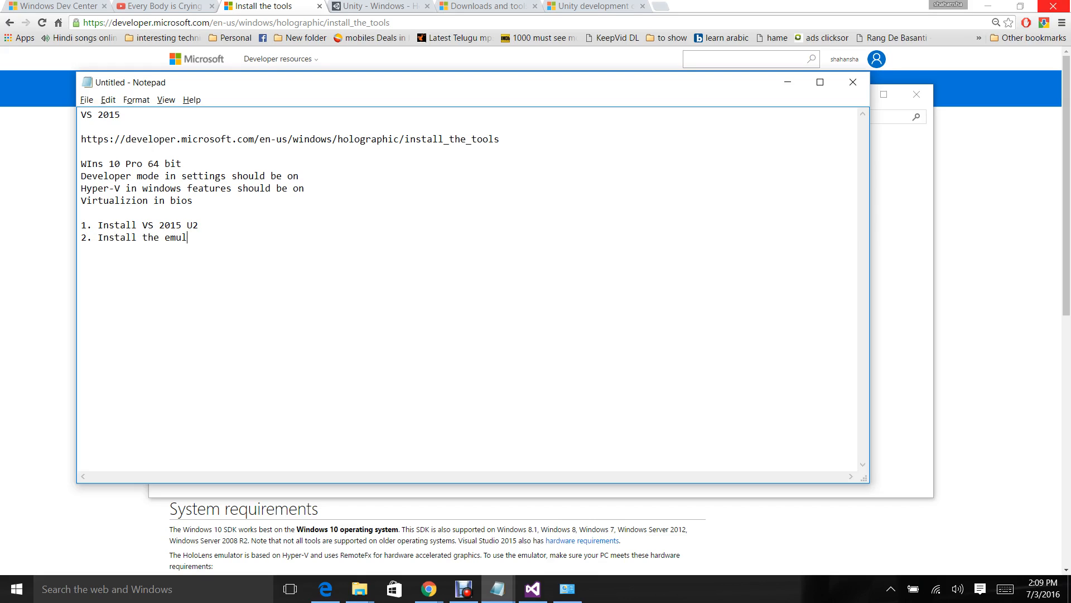
text(ator)
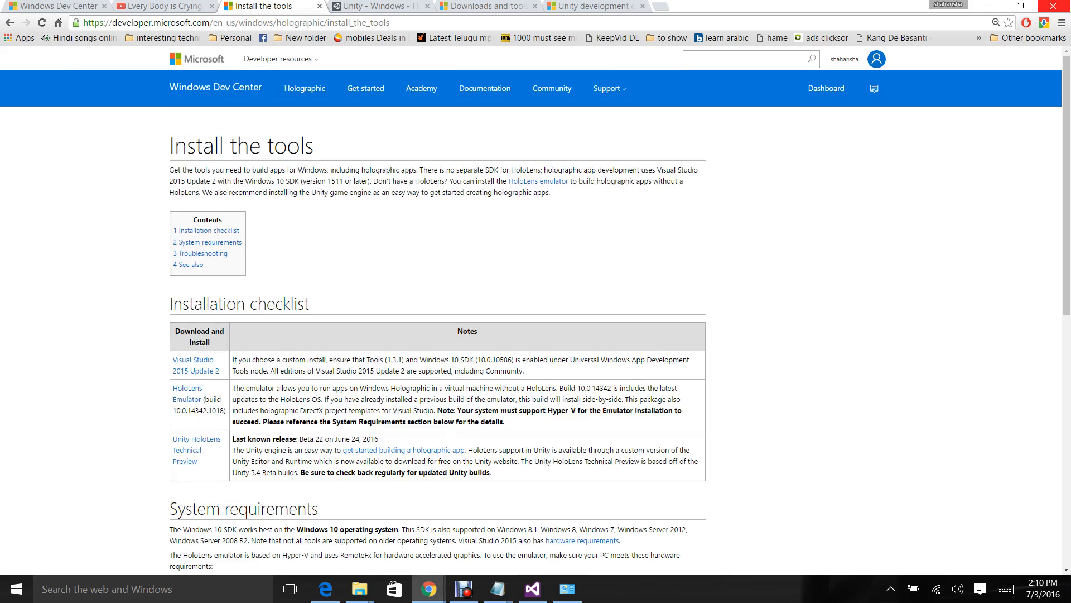
mouse_move(192, 364)
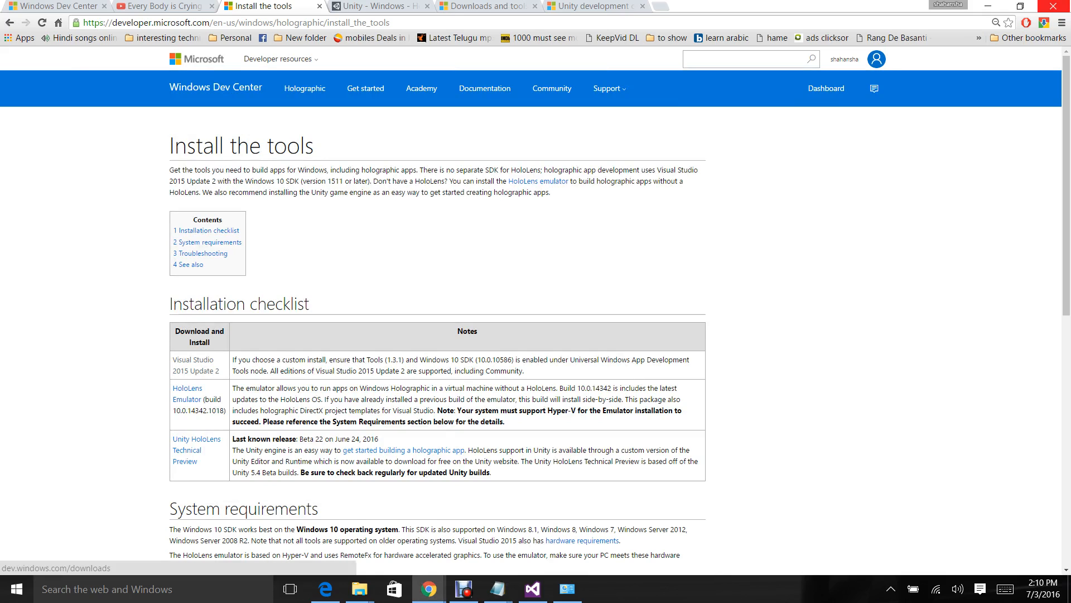
mouse_move(489, 6)
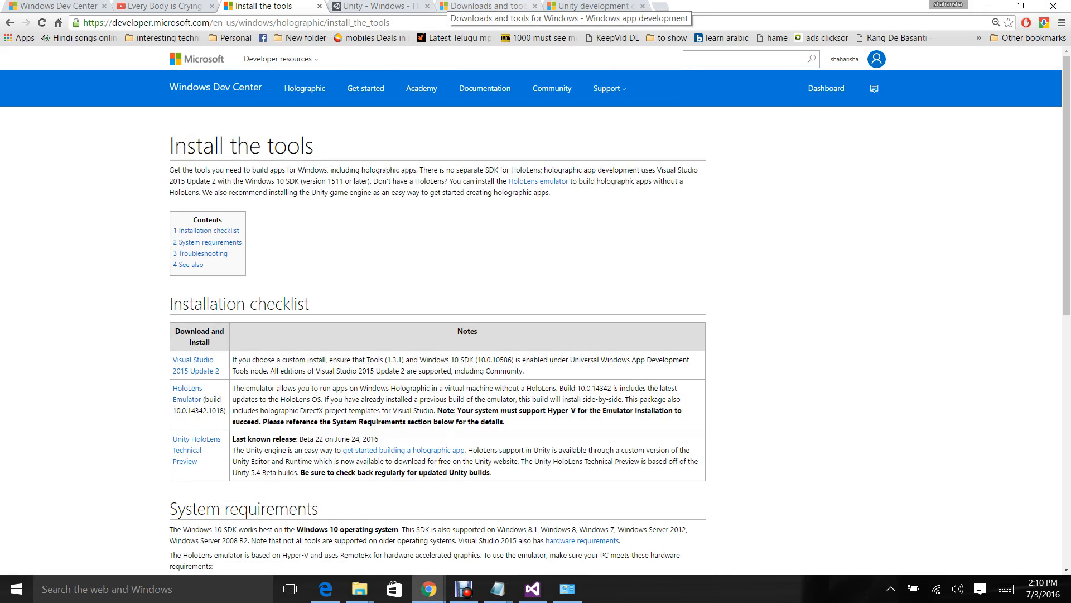
Visit the Downloads and tools for Windows page, then open Downloads showing EmulatorSetup.exe
click(492, 7)
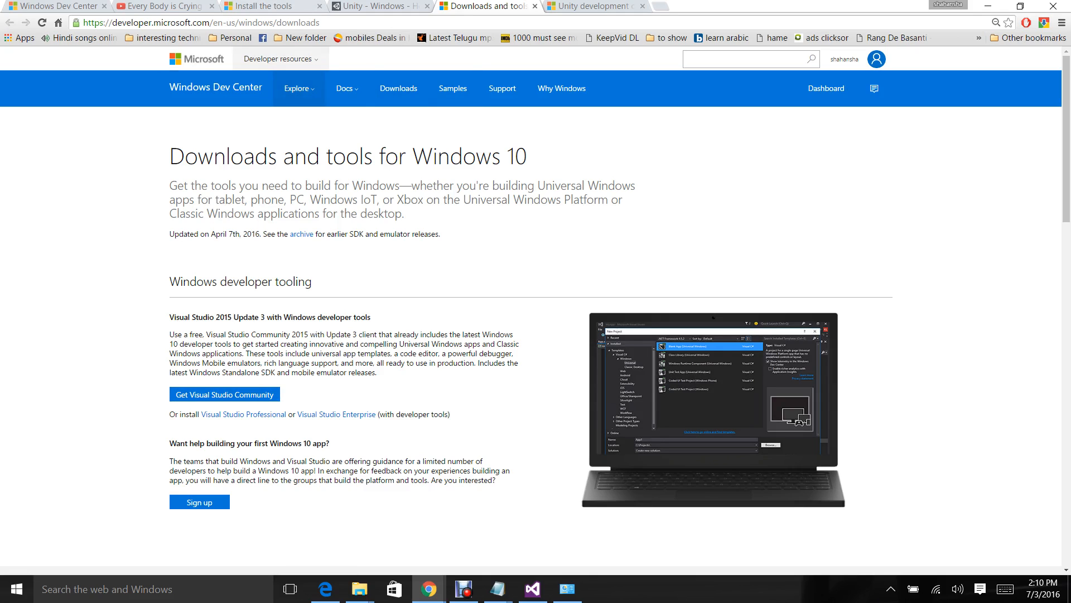
click(269, 5)
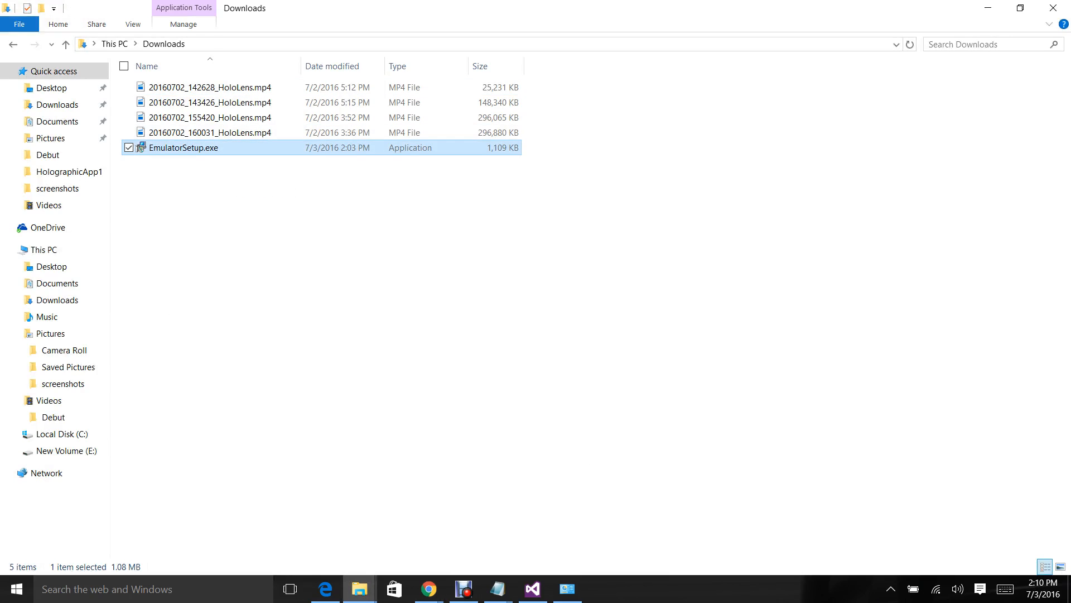
mouse_move(162, 149)
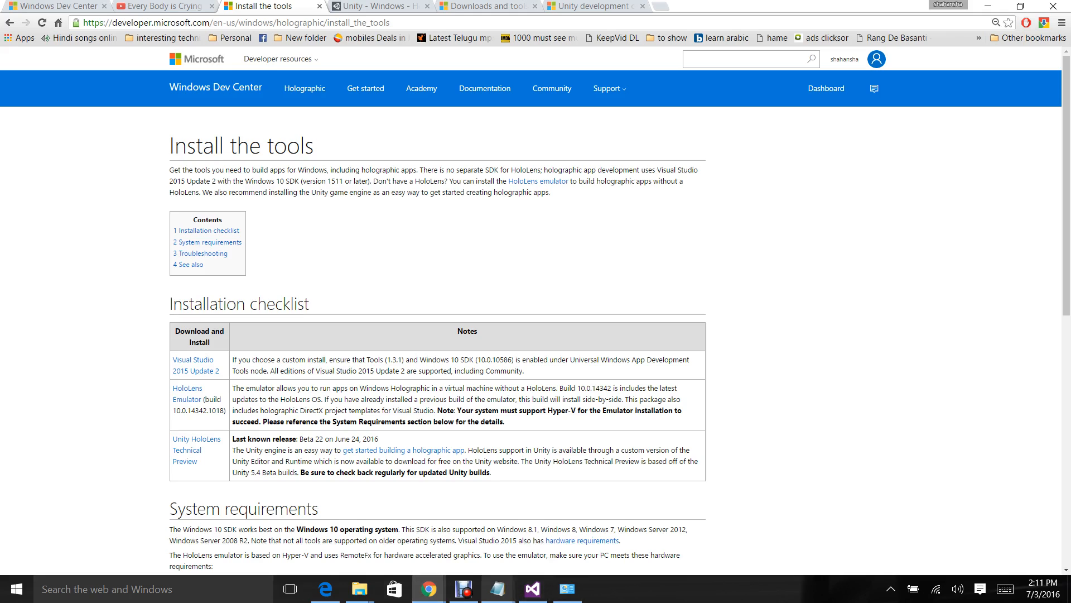
mouse_move(406, 449)
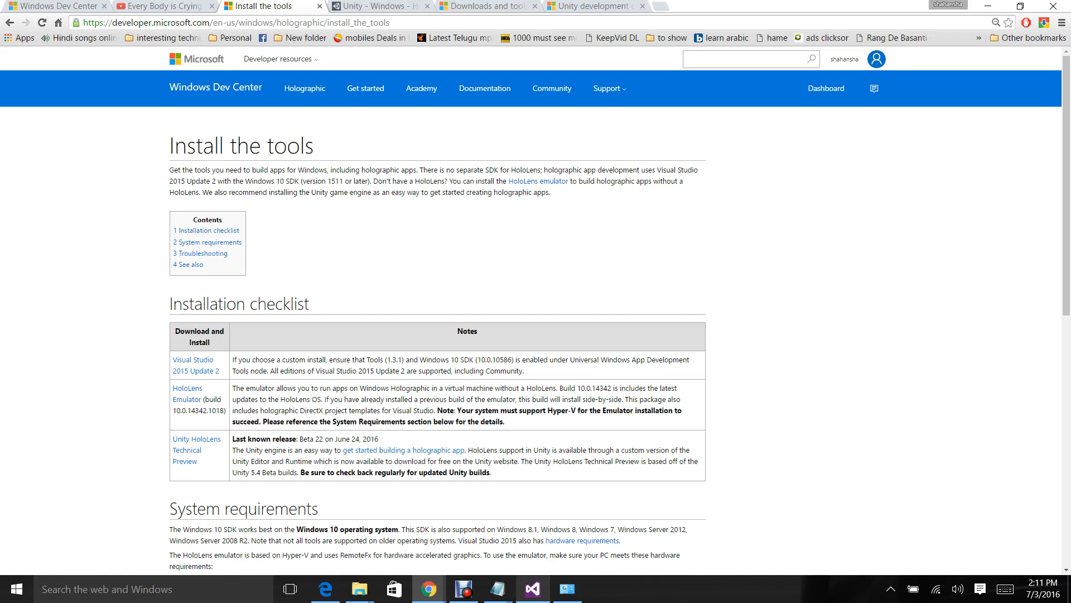
Show HolographicApp1's run-target list offering HoloLens Emulator 10.0.14342.1018 in Visual Studio
click(532, 588)
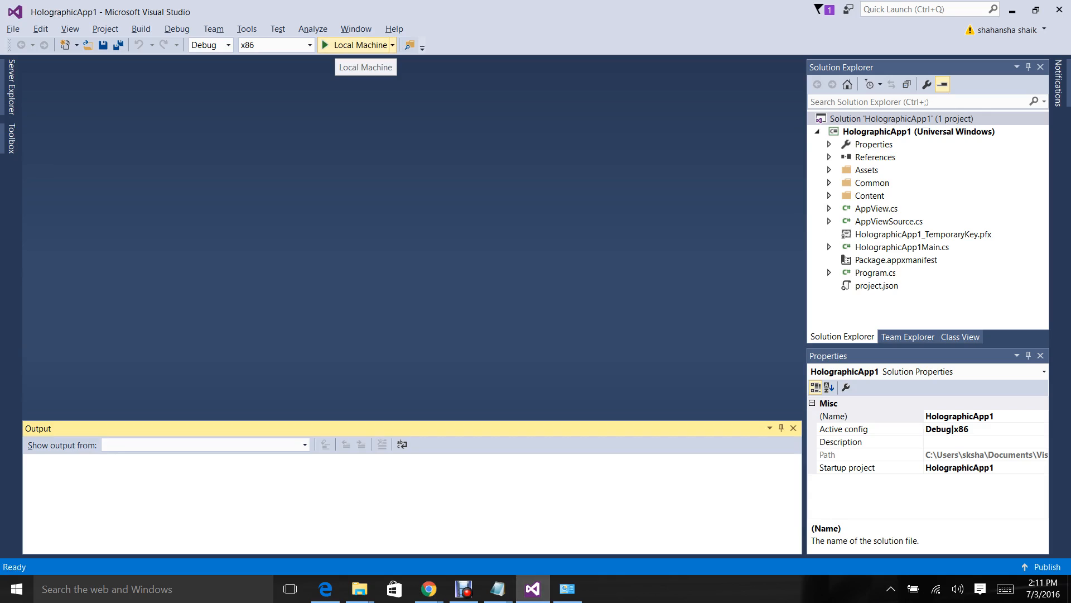
click(394, 44)
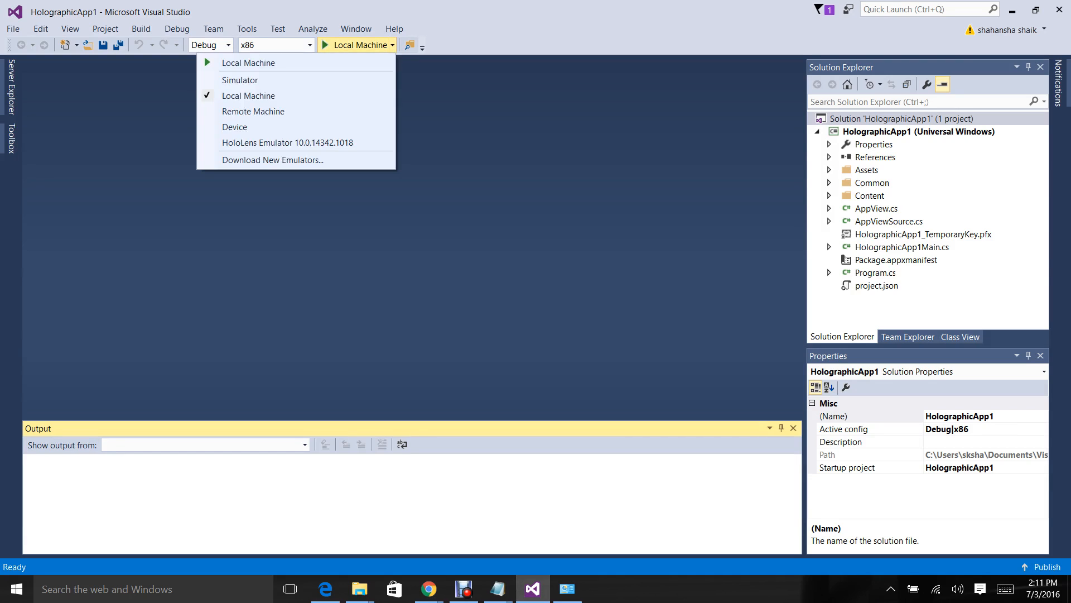